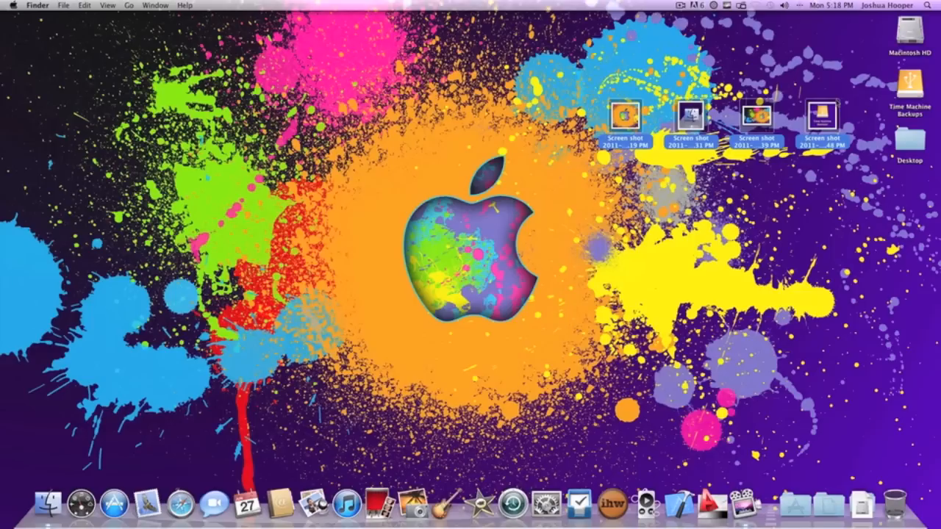
Create a desktop folder 'Top Secret Stuff', move the four screenshots into it and show it open
right_click(688, 224)
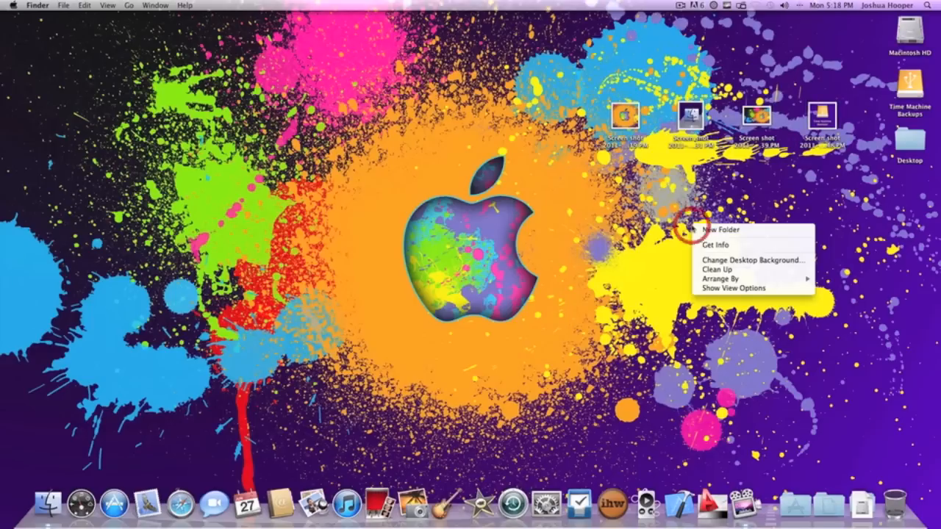
click(62, 6)
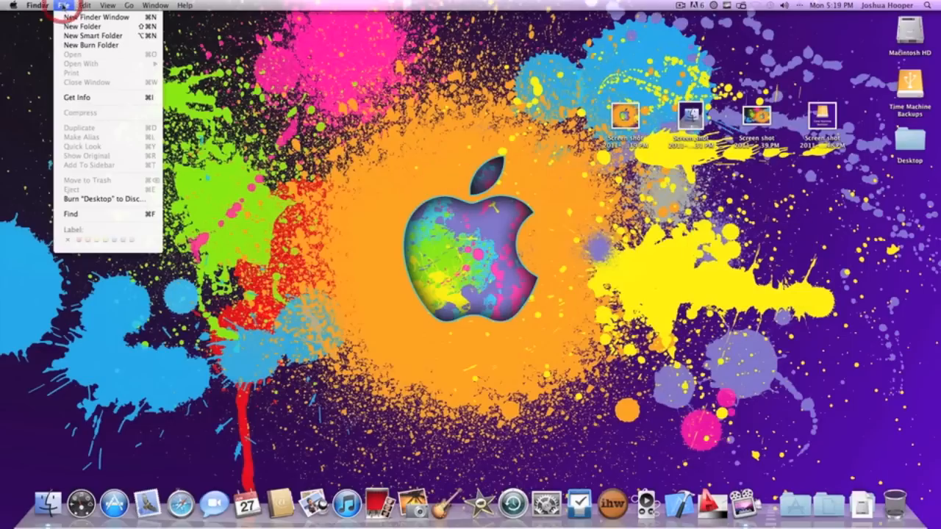
click(82, 27)
text(Top Se)
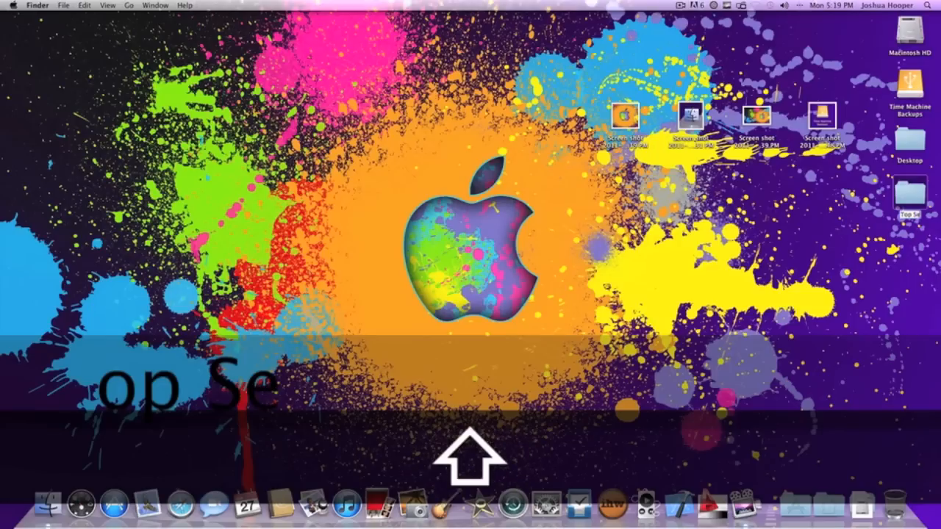
text(Stuff)
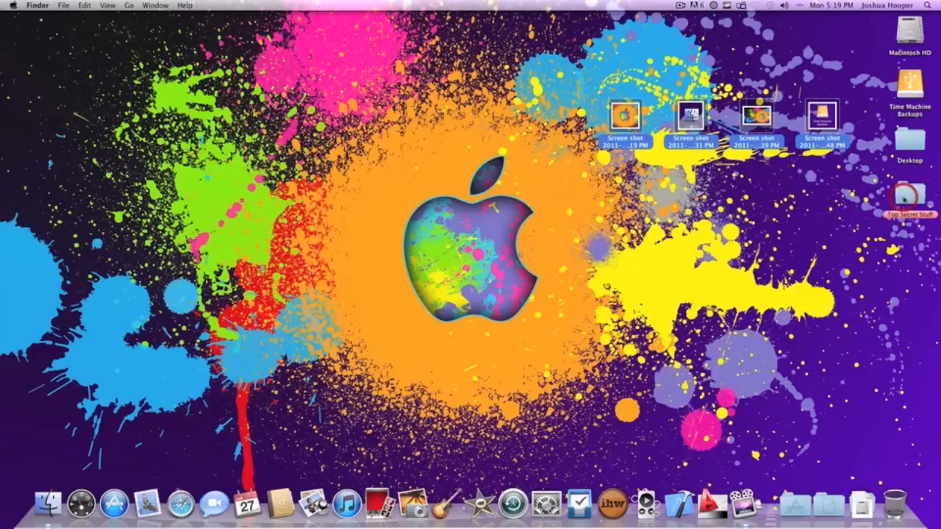
double_click(914, 200)
text(top)
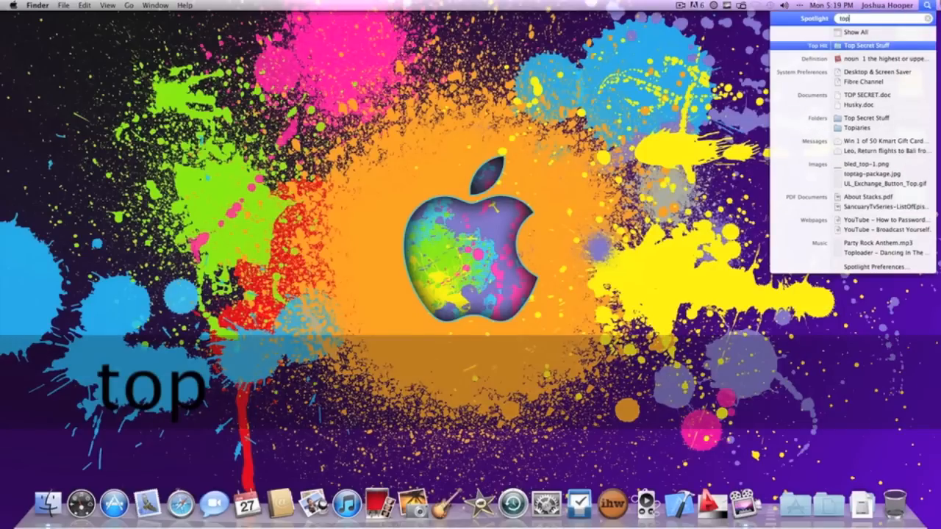
click(866, 45)
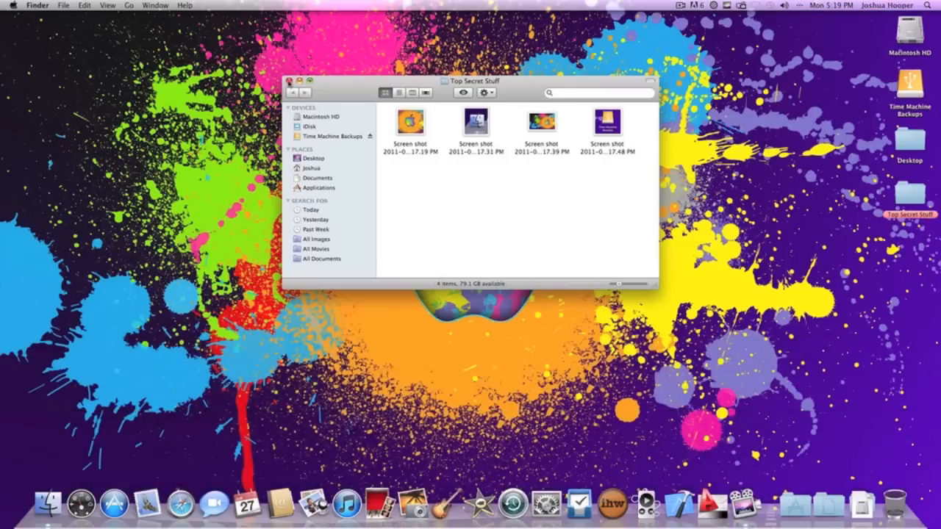
Close the folder window and launch Disk Utility via a Spotlight search for 'disk'
click(297, 81)
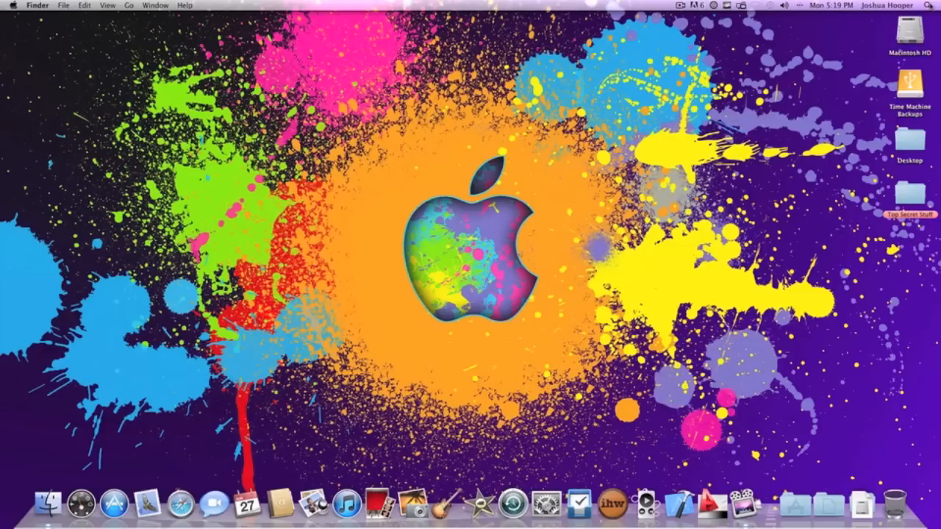
click(928, 5)
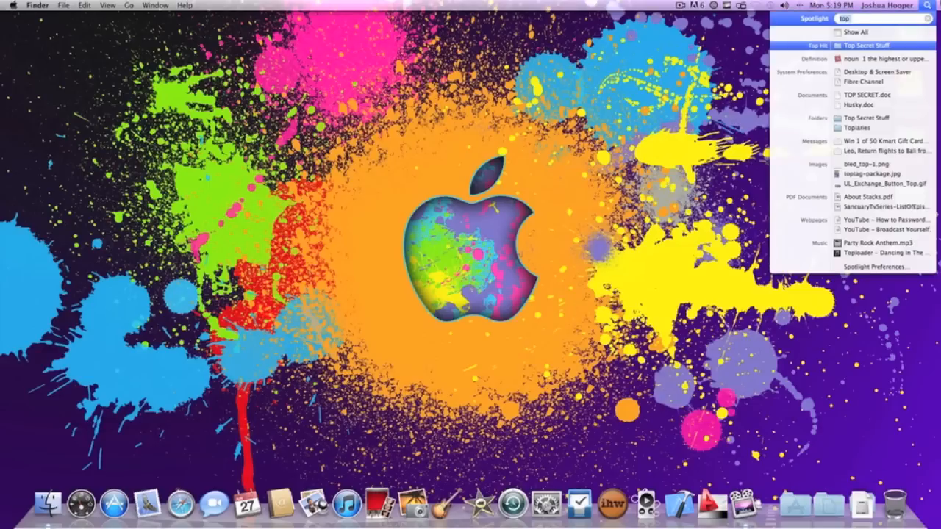
text(disk)
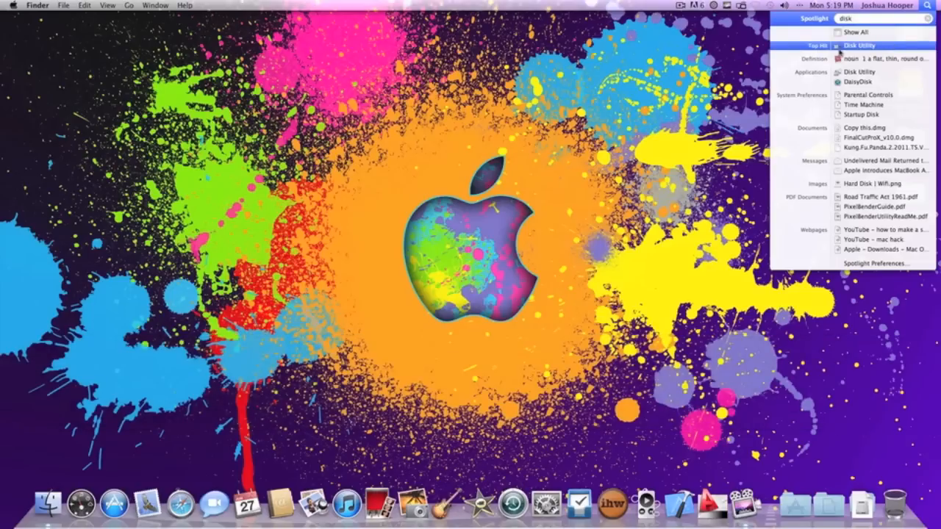
click(855, 44)
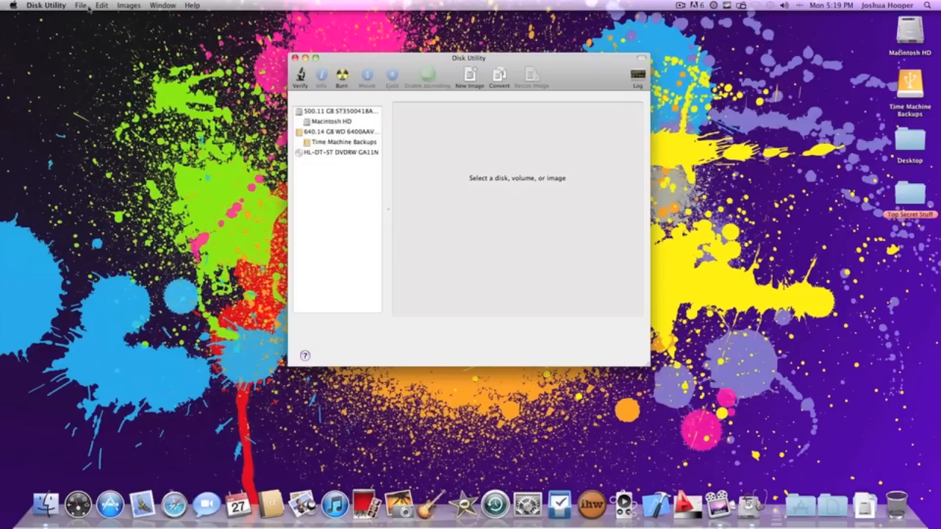
Start a new disk image from the Top Secret Stuff folder, to be saved as Top Secret
click(80, 6)
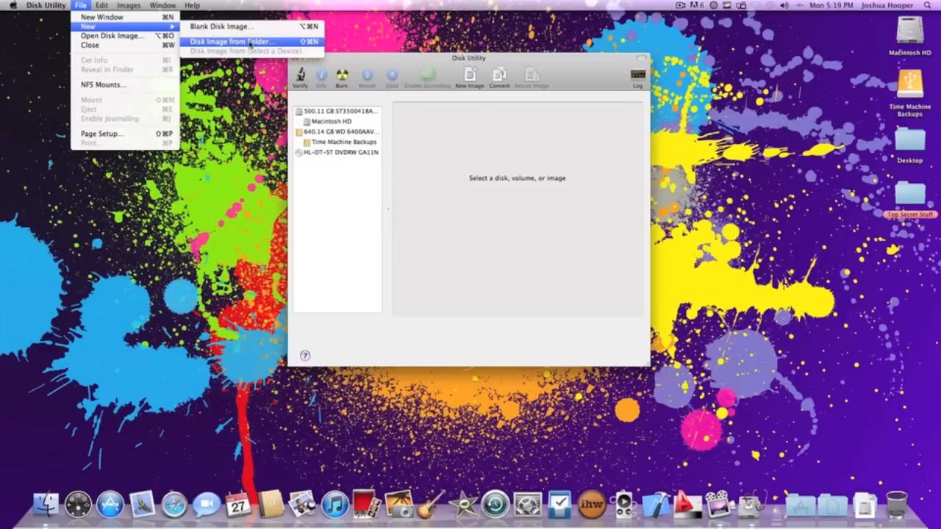
click(231, 41)
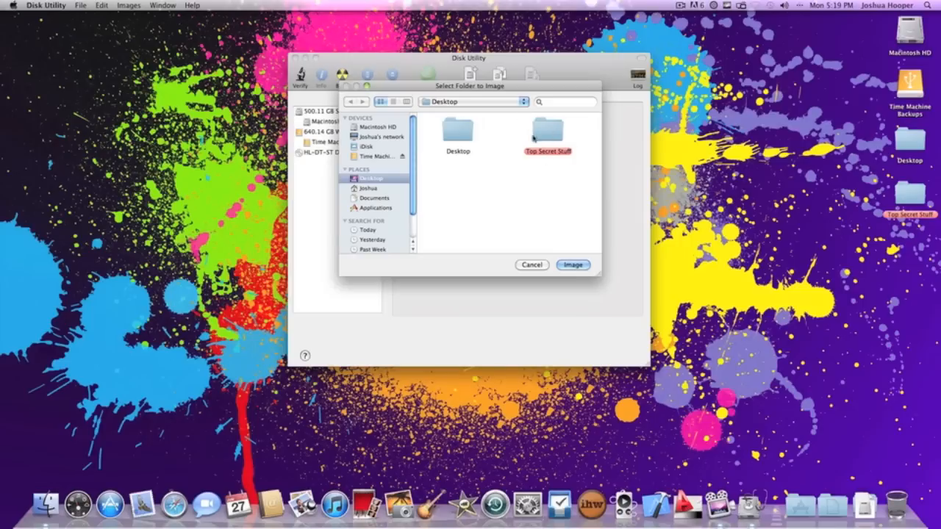
click(547, 132)
text(Top Secret)
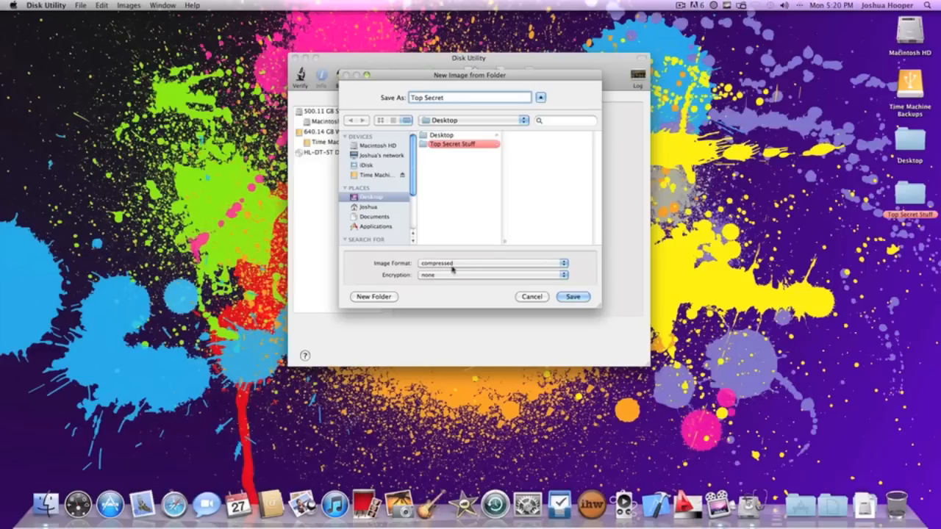
Set the image format to read/write and choose 128-bit AES encryption
click(491, 263)
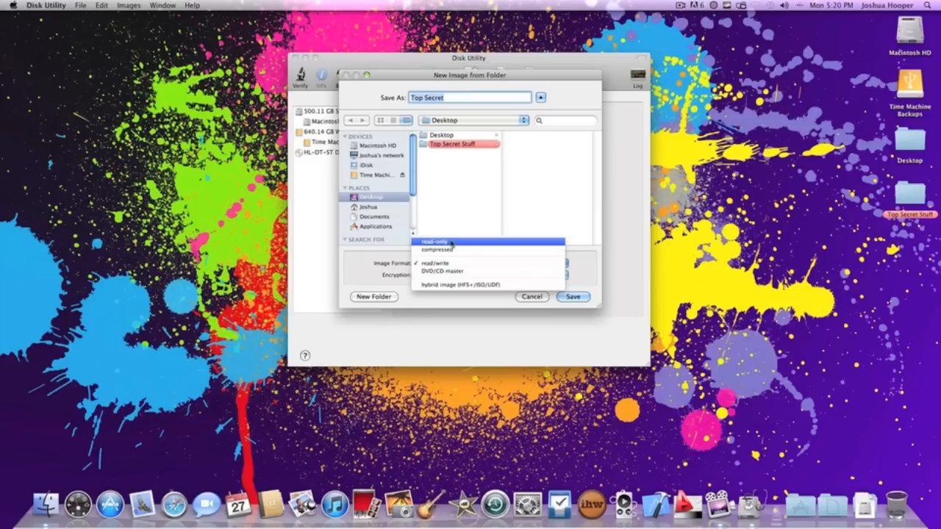
click(442, 271)
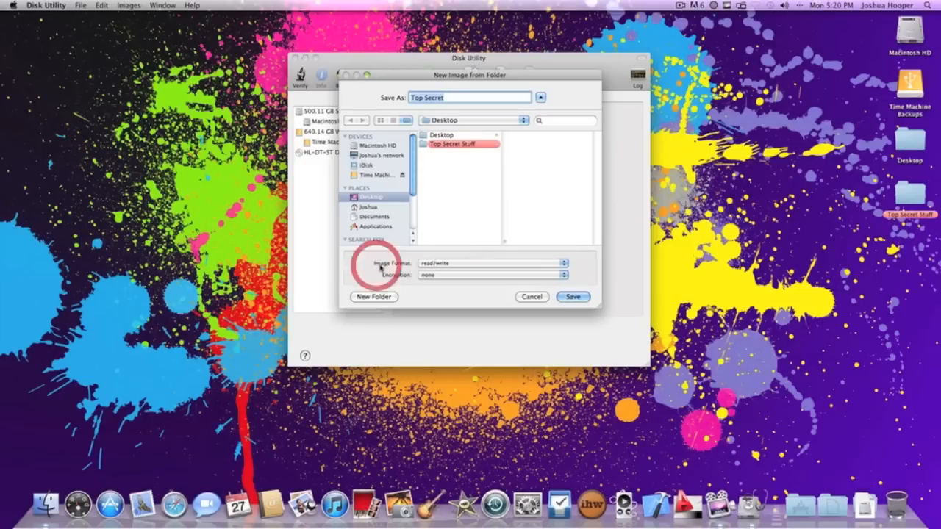
click(491, 275)
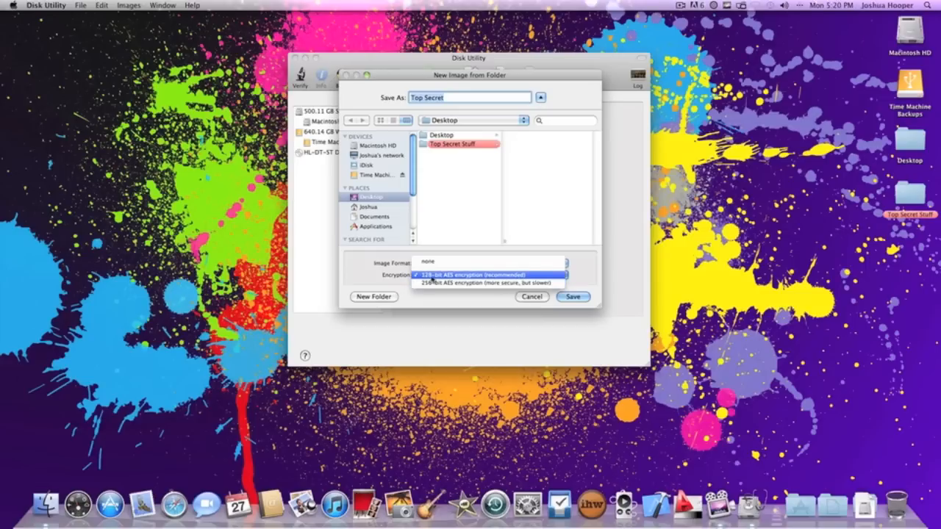
mouse_move(488, 282)
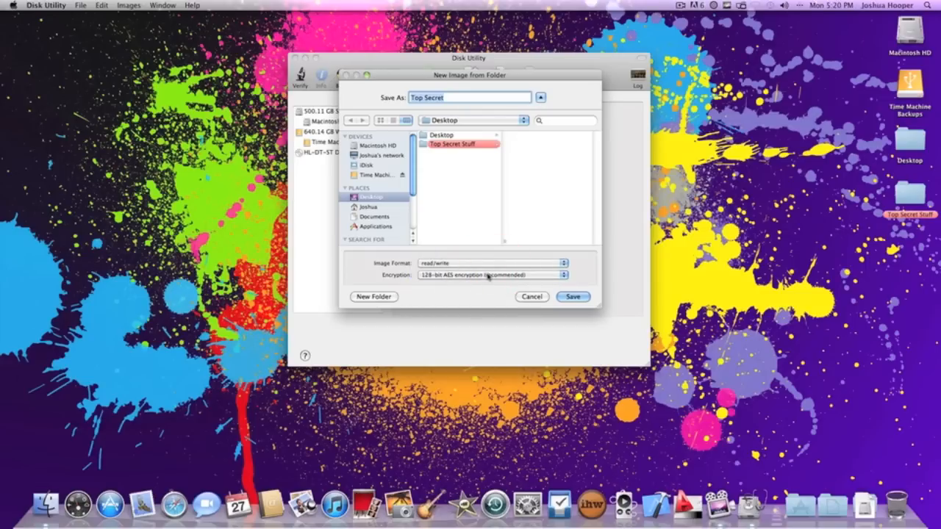
mouse_move(450, 227)
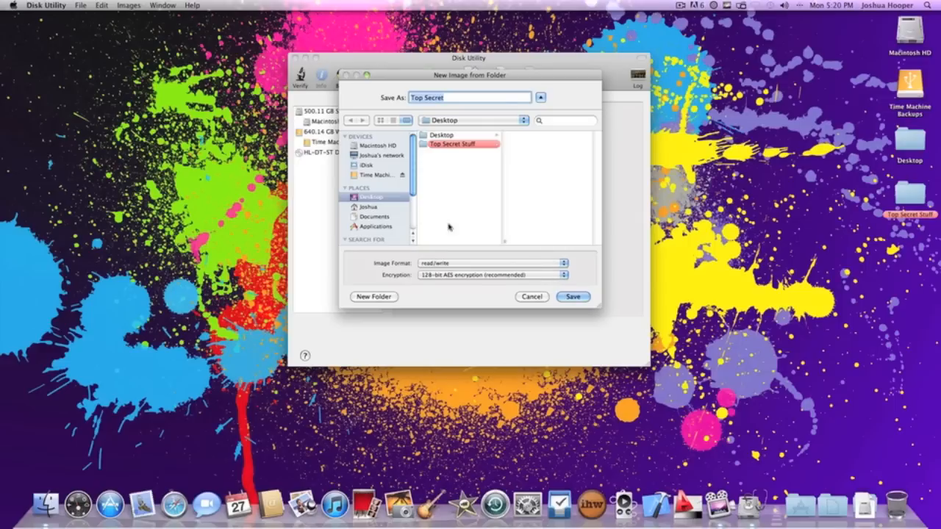
Create the encrypted image, entering and confirming its password so Top Secret.dmg appears
click(573, 297)
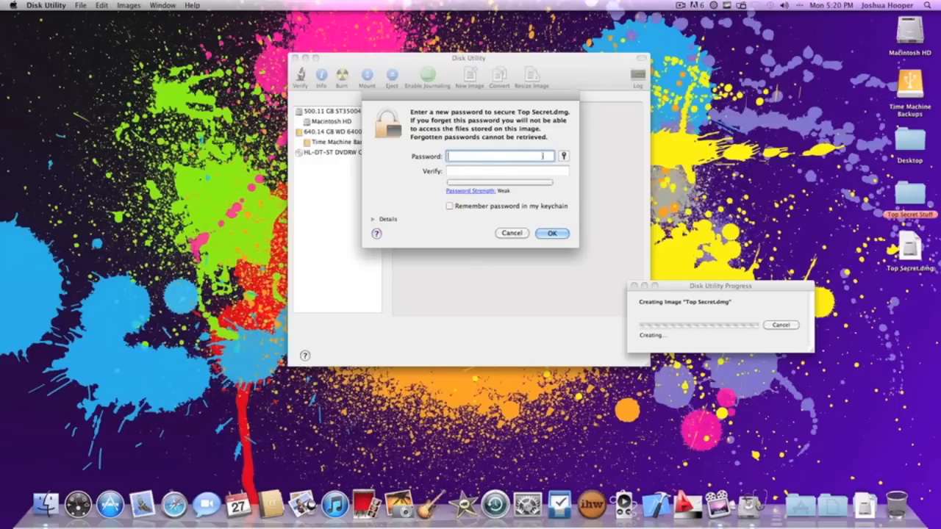
click(563, 156)
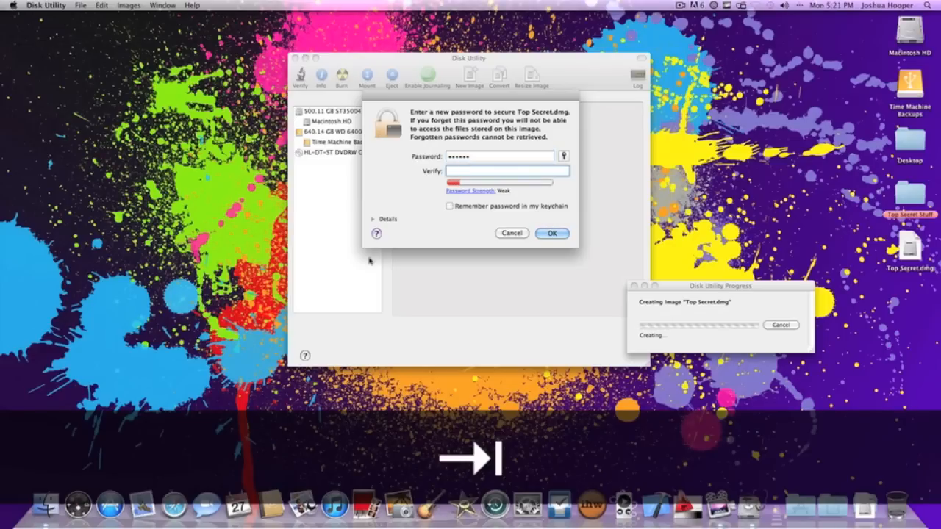
text(••)
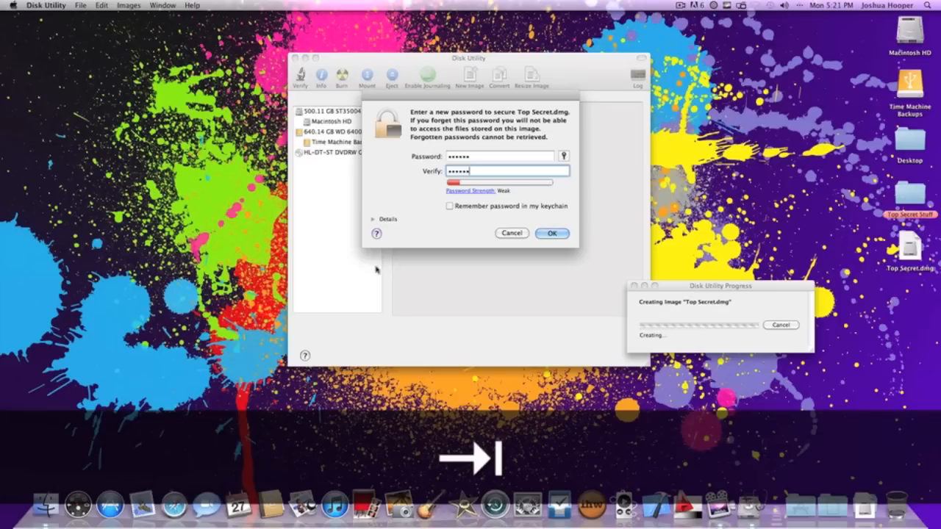
click(551, 233)
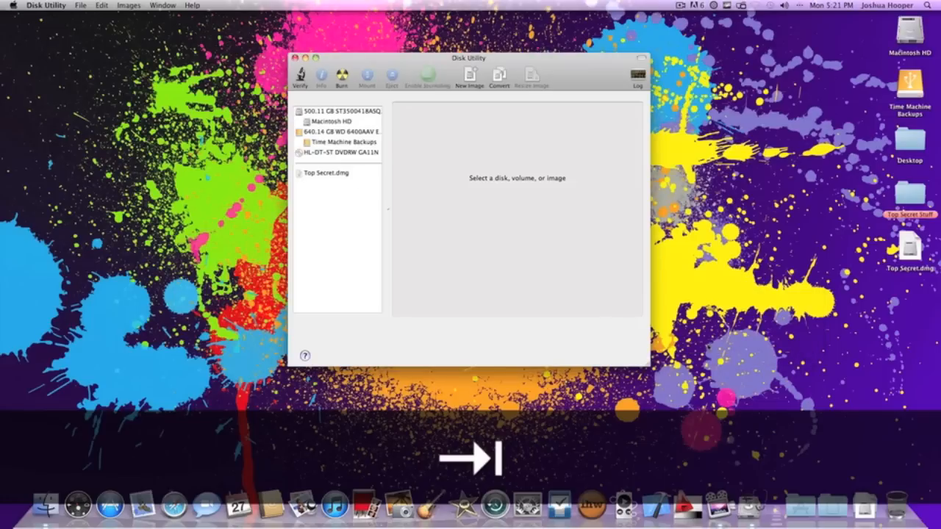
mouse_move(521, 262)
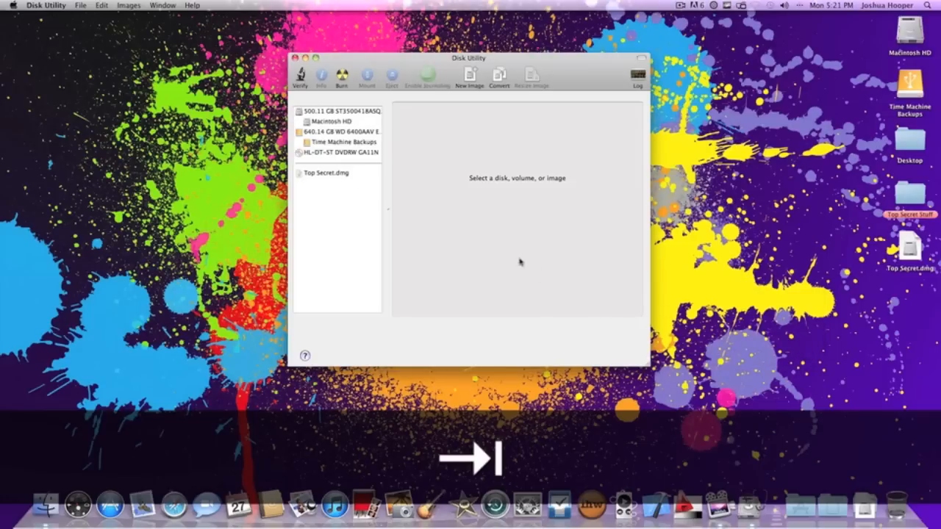
mouse_move(464, 219)
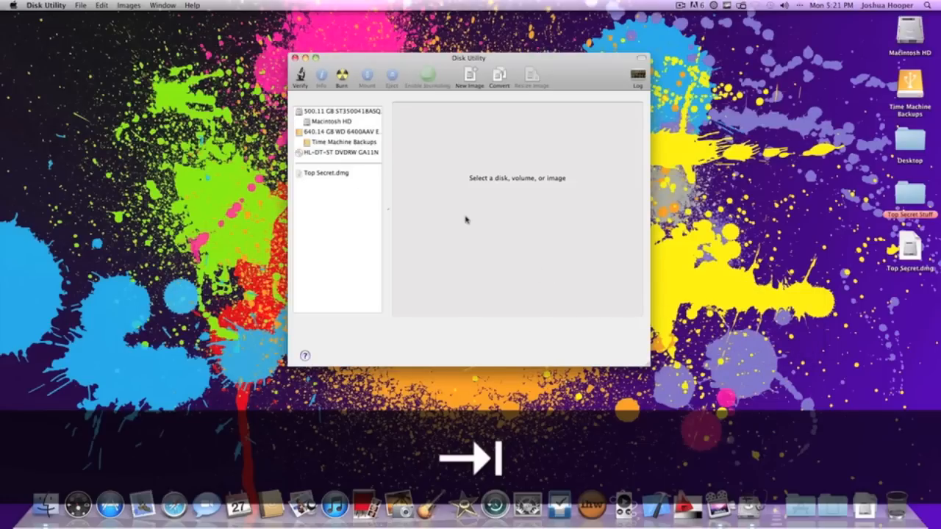
Quit Disk Utility and return to the Finder desktop
click(47, 6)
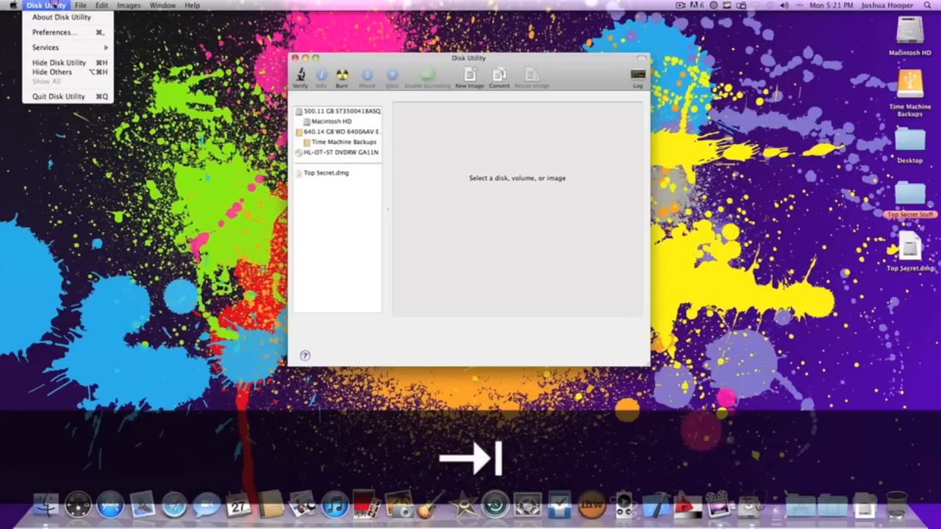
click(518, 140)
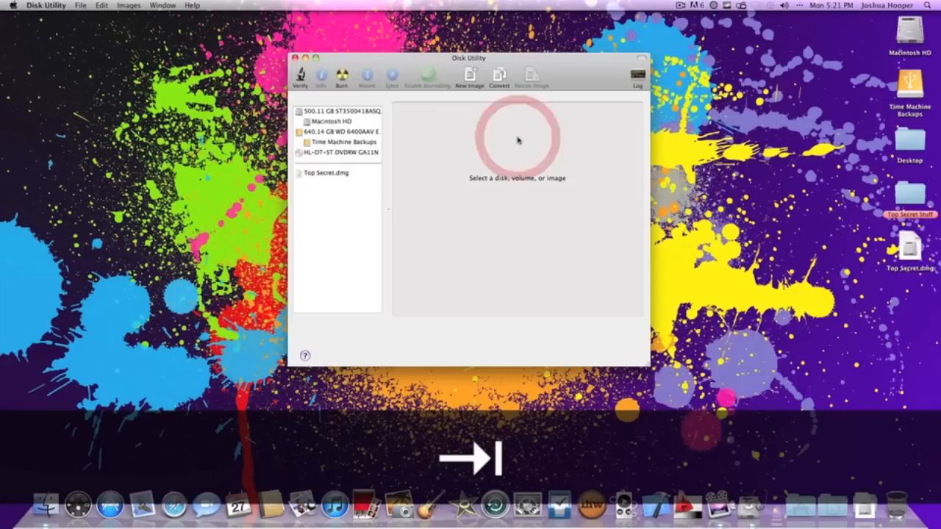
key(cmd+q)
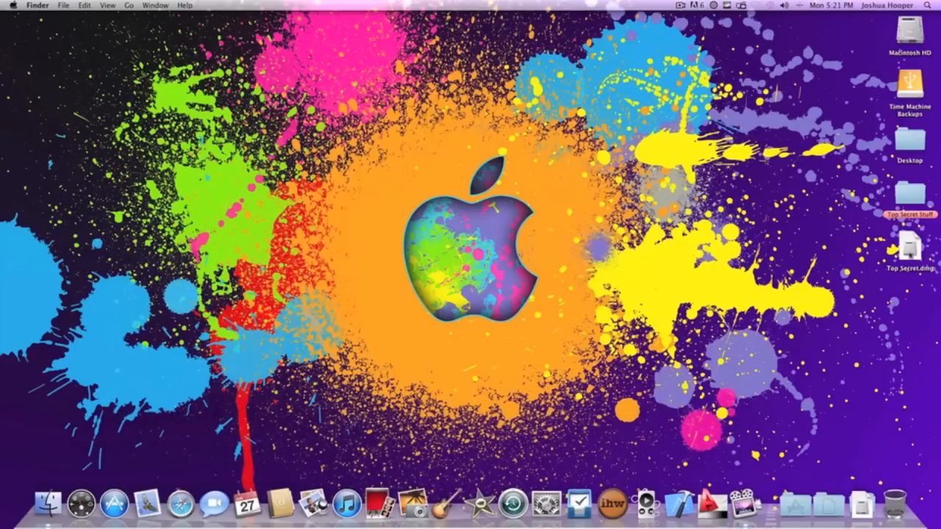
Eject the mounted Top Secret Stuff volume, leaving only Top Secret.dmg on the desktop
click(911, 242)
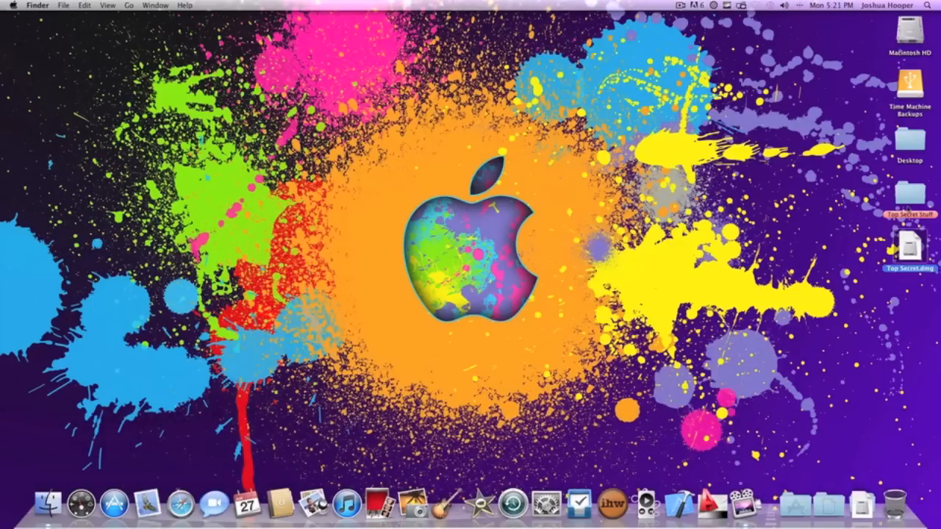
text(disk)
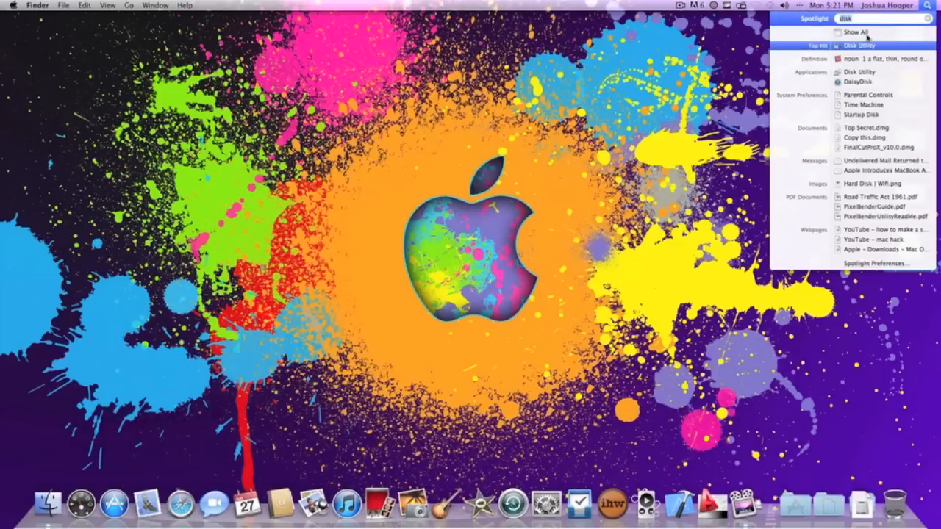
text(top)
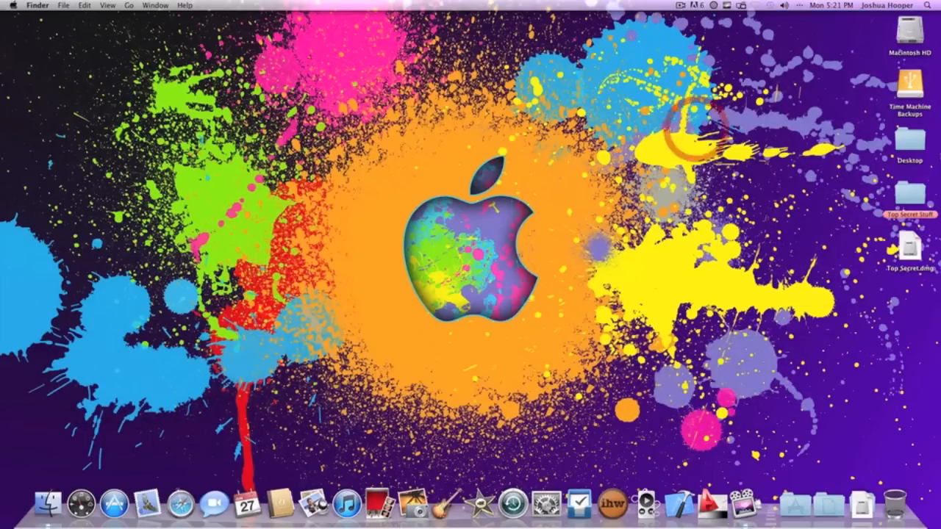
right_click(908, 198)
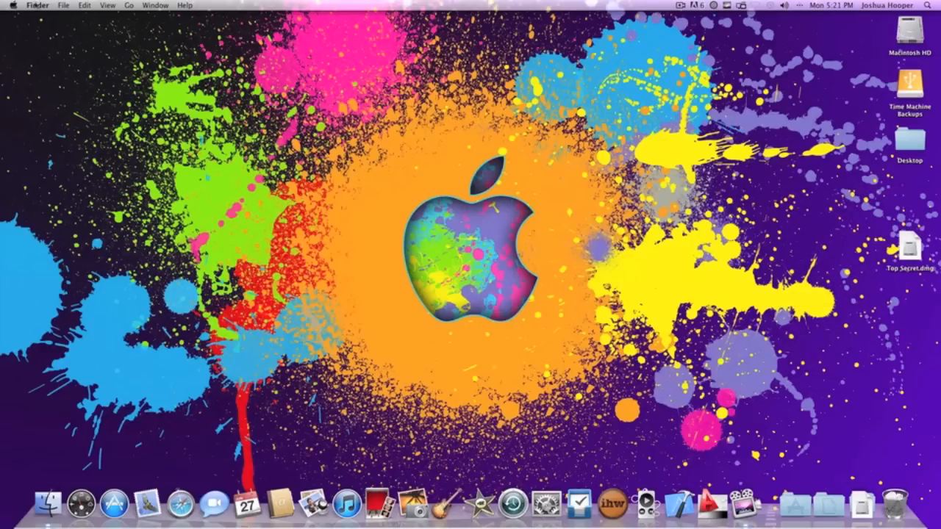
click(35, 6)
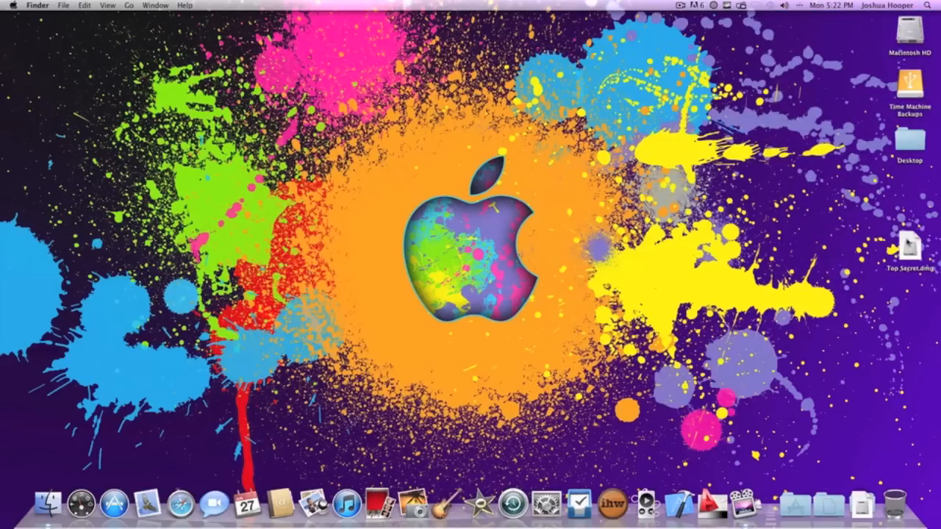
Unlock Top Secret.dmg with its password, view the mounted volume's four screenshots, then close it
double_click(909, 247)
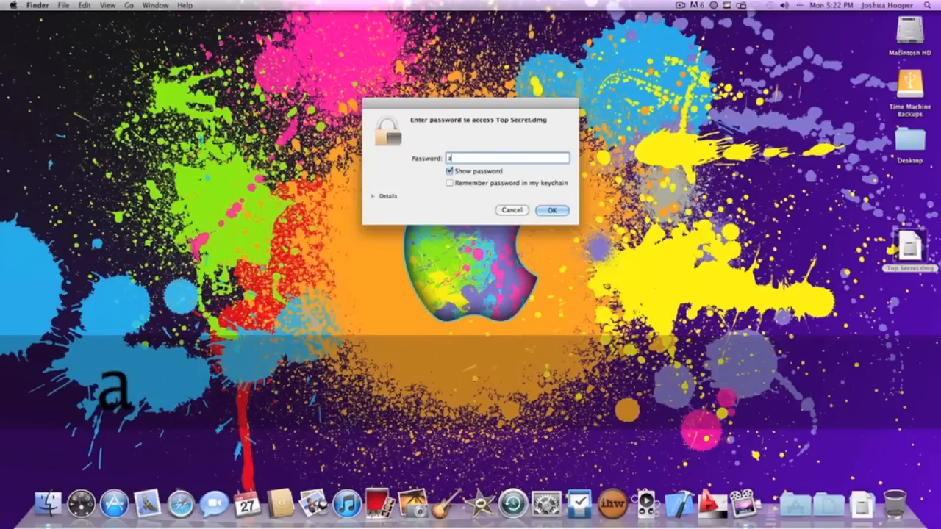
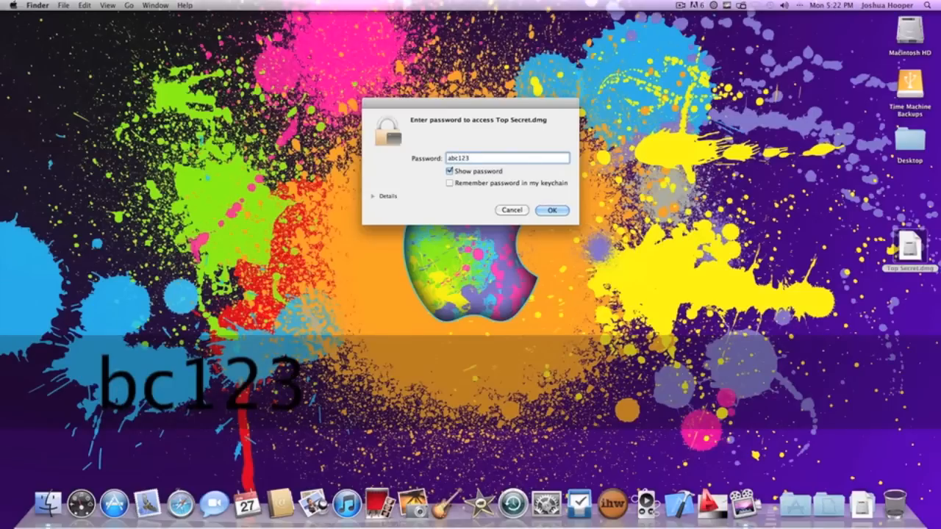
click(551, 210)
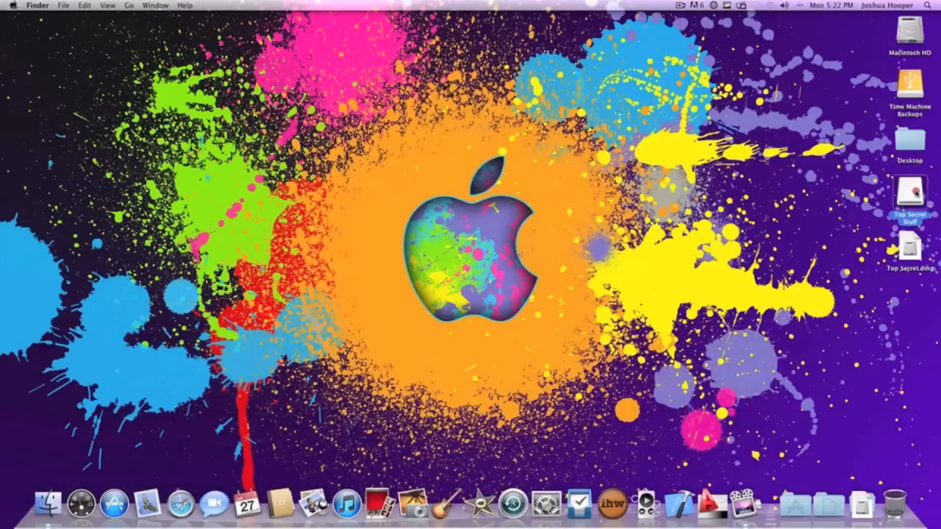
double_click(911, 194)
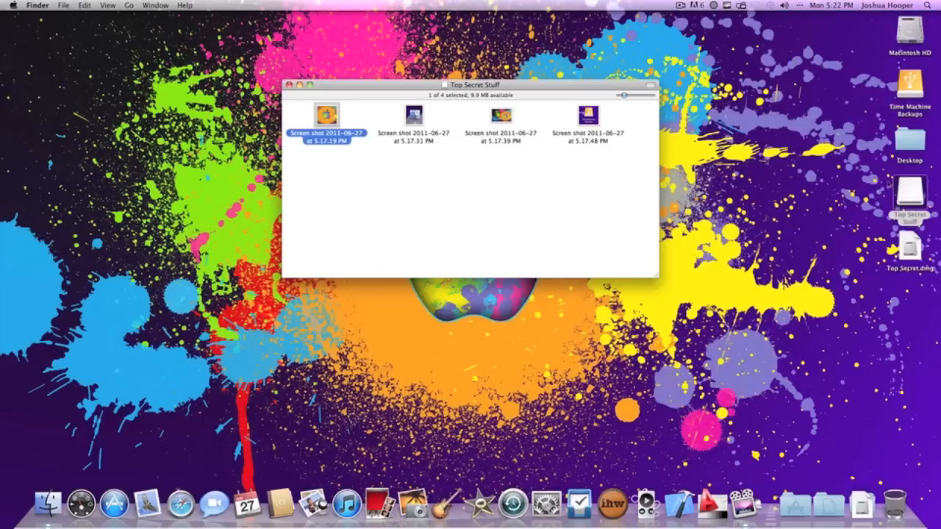
mouse_move(375, 189)
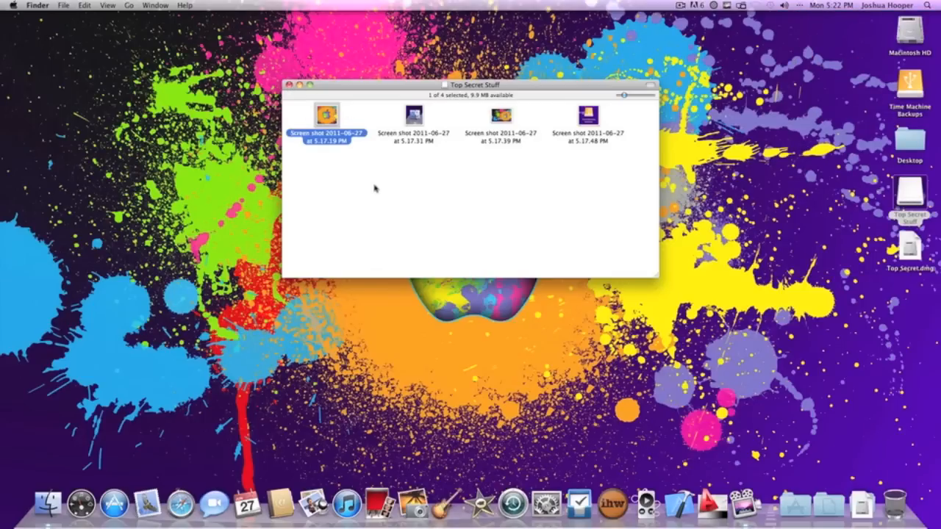
click(294, 84)
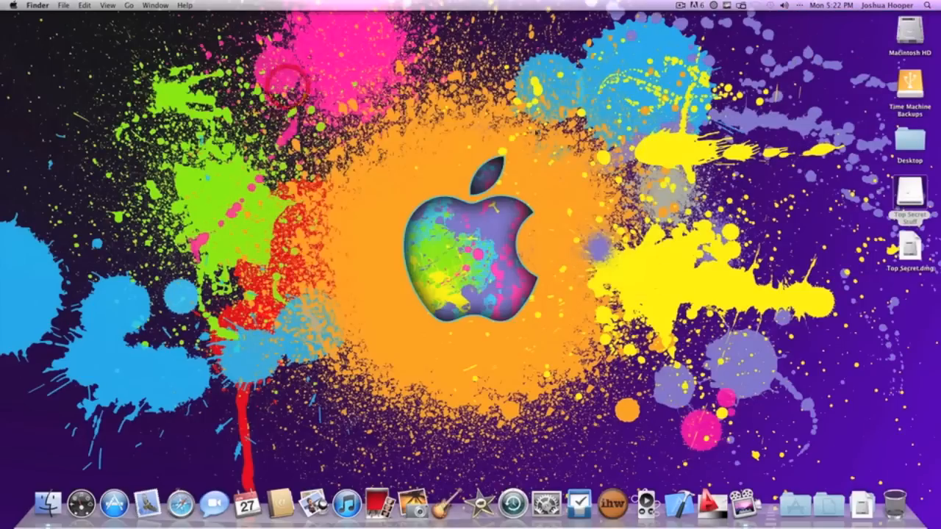
Eject the Top Secret Stuff volume again from the desktop
right_click(909, 200)
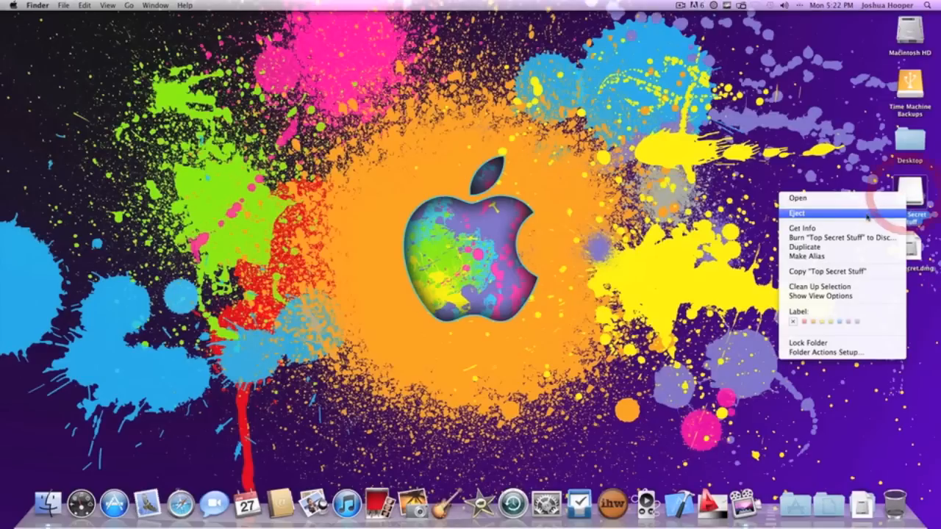
click(927, 6)
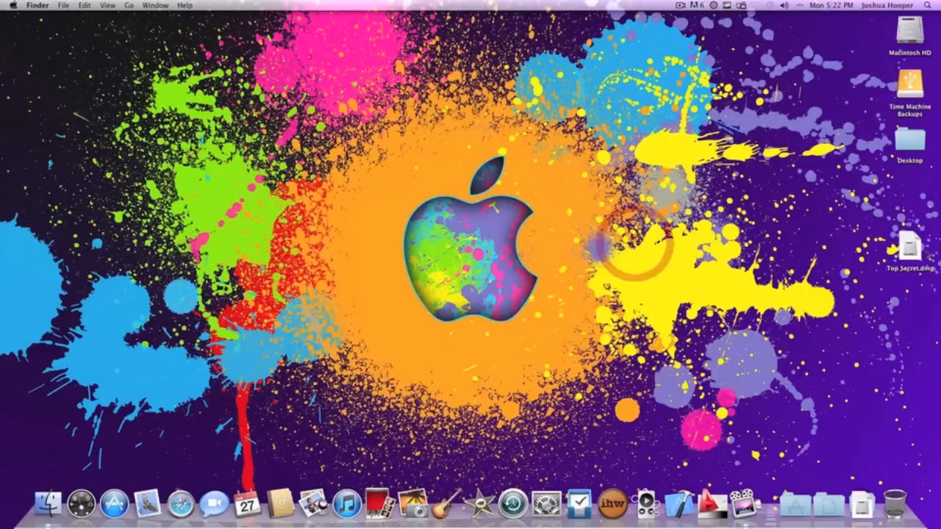
click(910, 244)
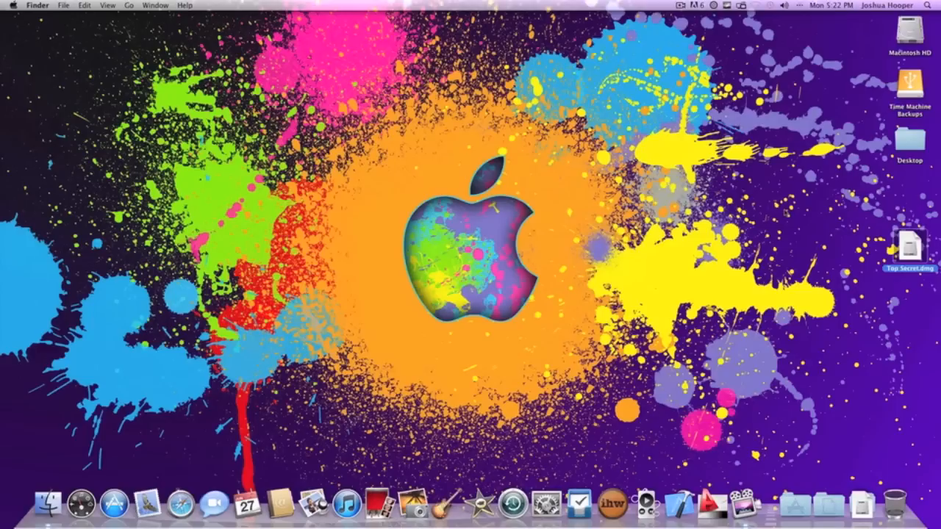
Reopen Top Secret.dmg and cancel the password prompt without unlocking it
click(909, 247)
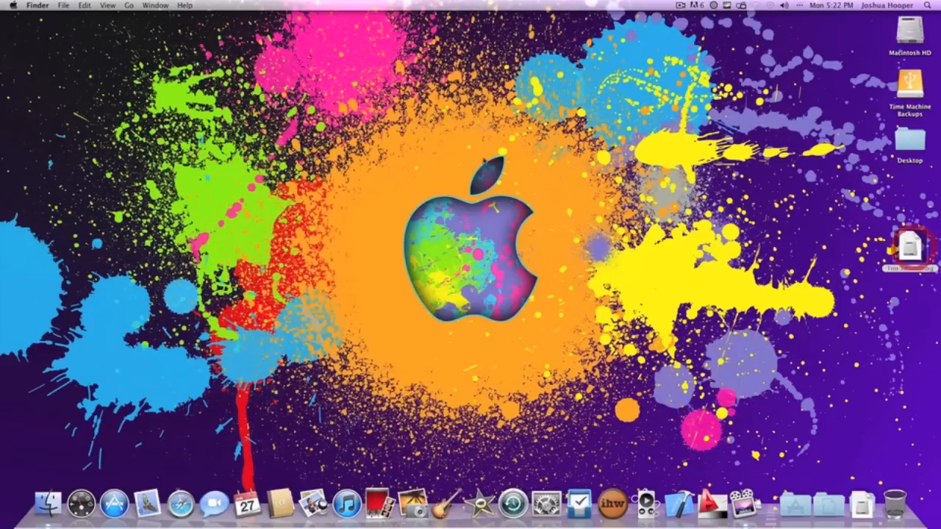
double_click(908, 247)
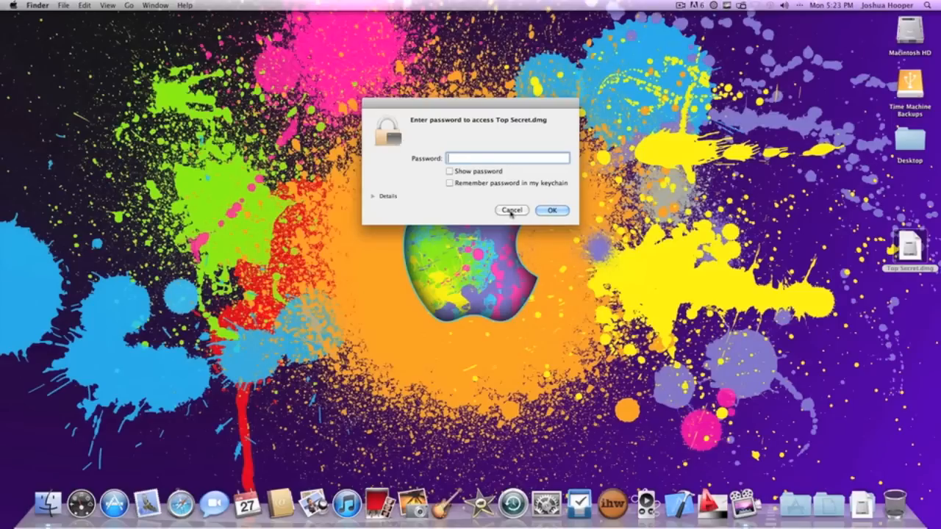
click(512, 210)
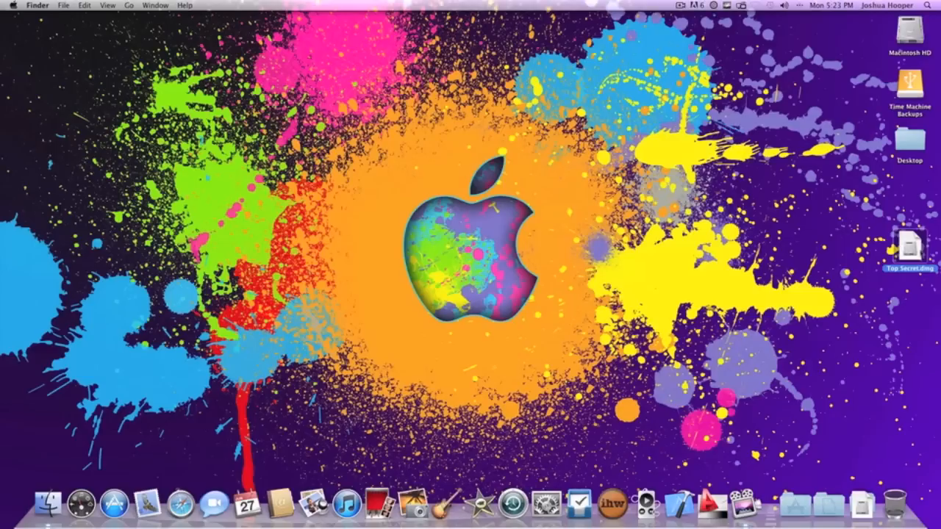
Clear the image's name and remove its .dmg extension in Get Info, then close the panel
right_click(906, 247)
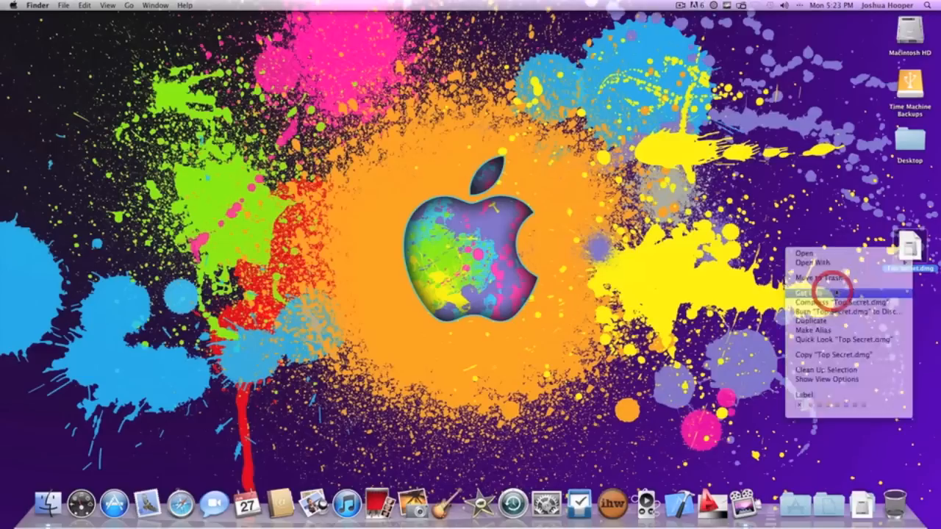
click(804, 294)
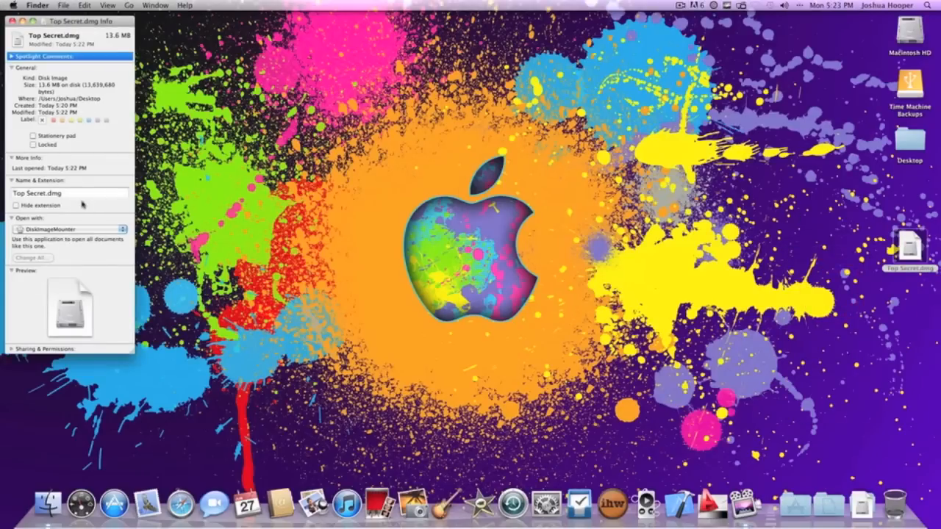
click(68, 192)
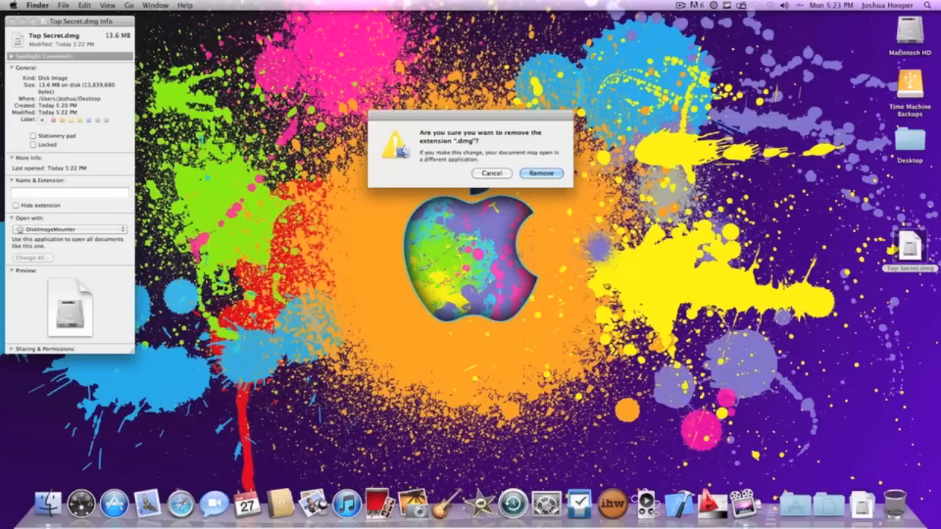
click(541, 173)
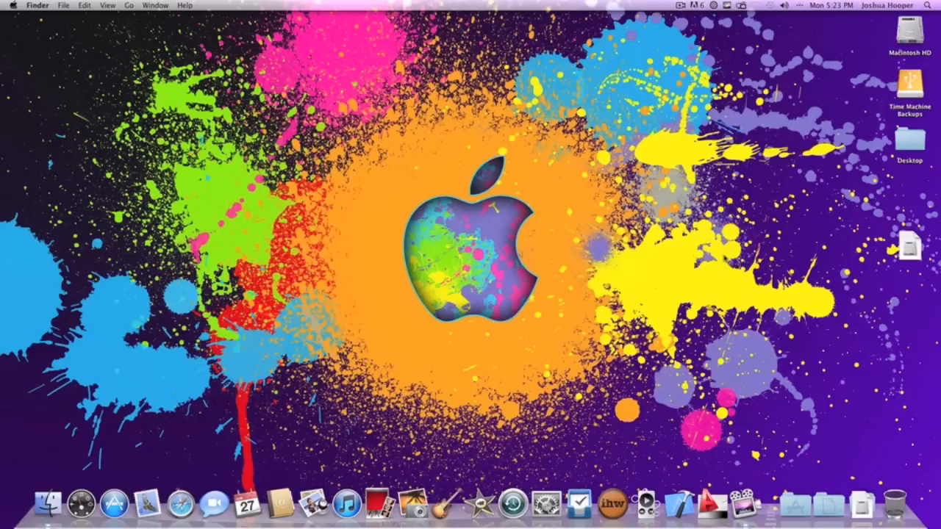
Capture a small blank desktop region as a screenshot and view it in Preview with thumbnails
key(cmd+shift+4)
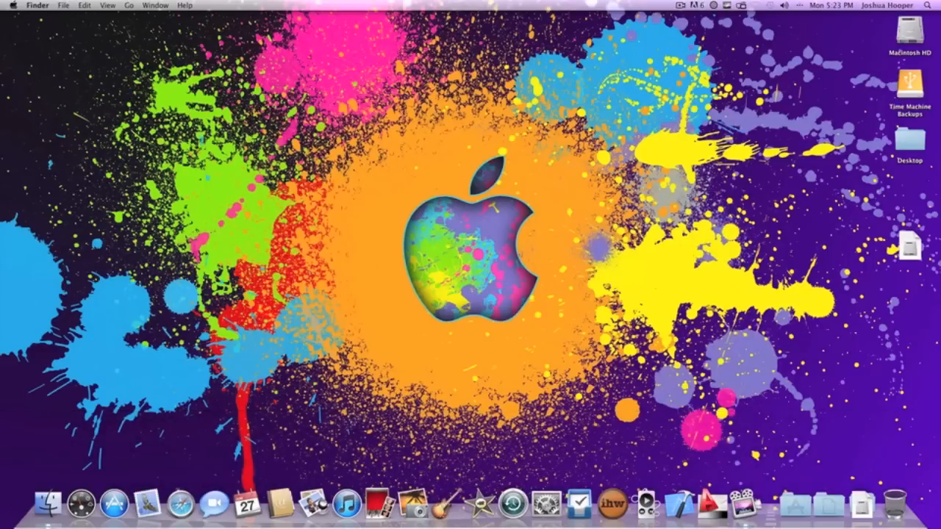
drag(74, 53, 337, 213)
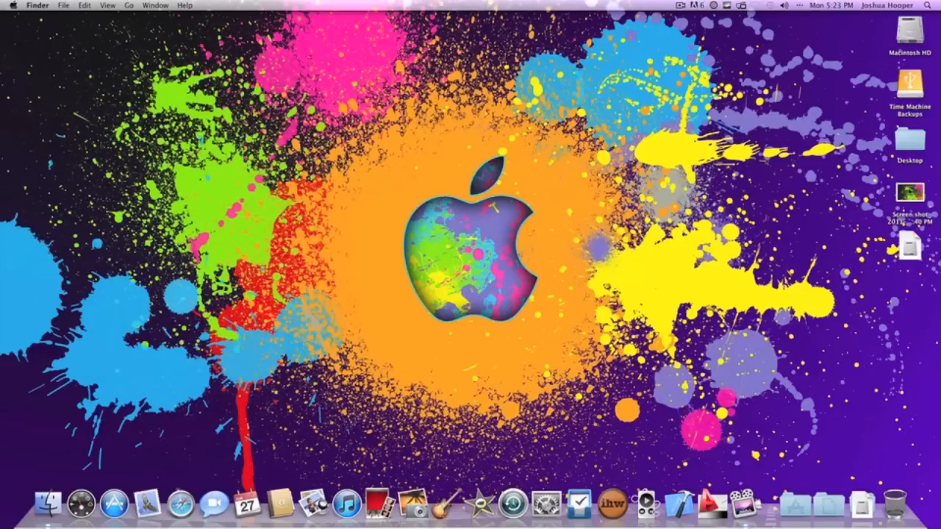
double_click(908, 200)
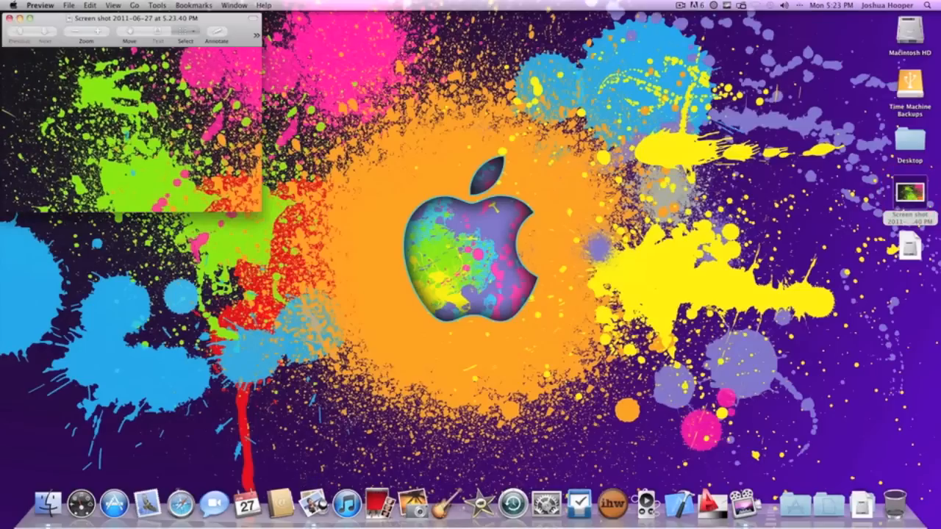
click(247, 32)
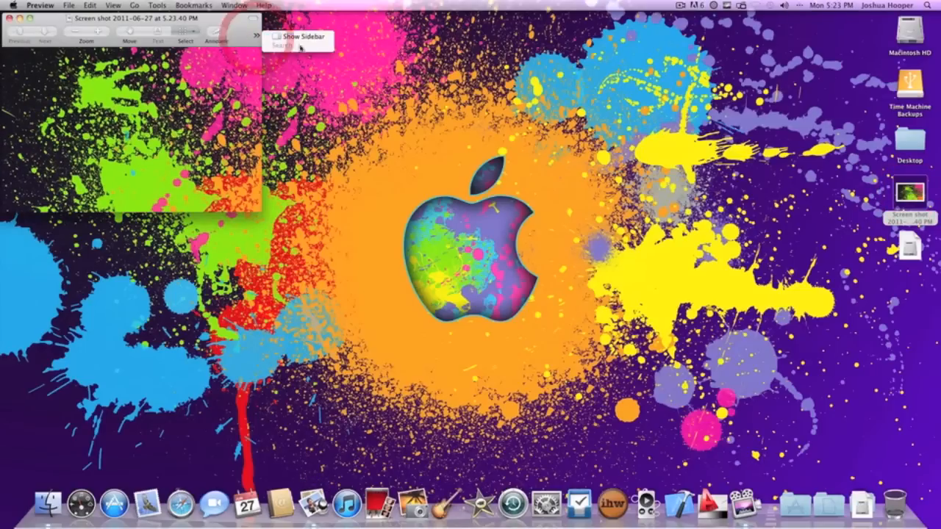
click(292, 38)
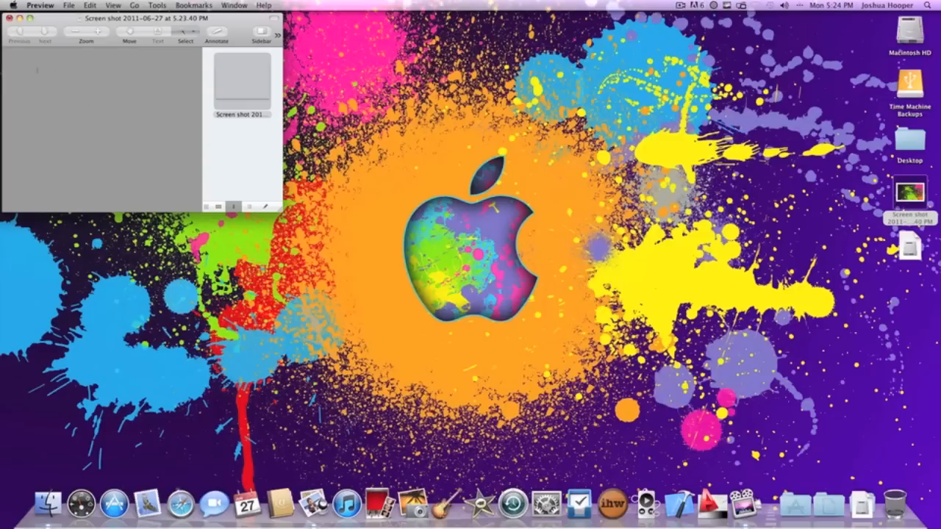
Copy a blank rectangular patch of the screenshot, then quit Preview without saving
click(183, 36)
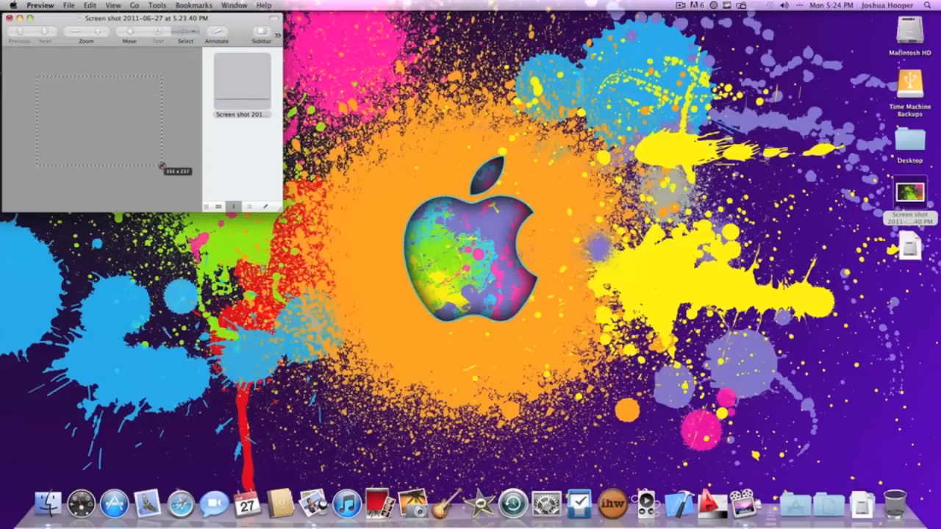
click(89, 6)
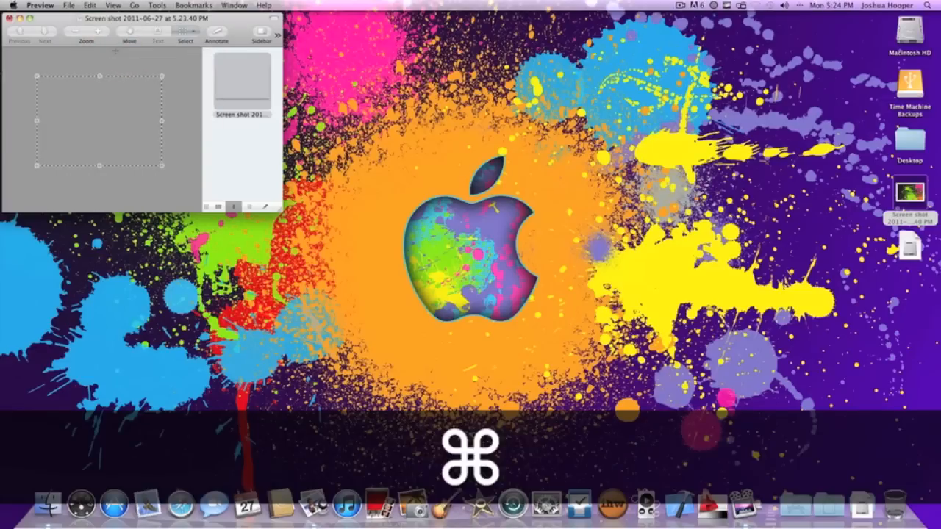
key(cmd+q)
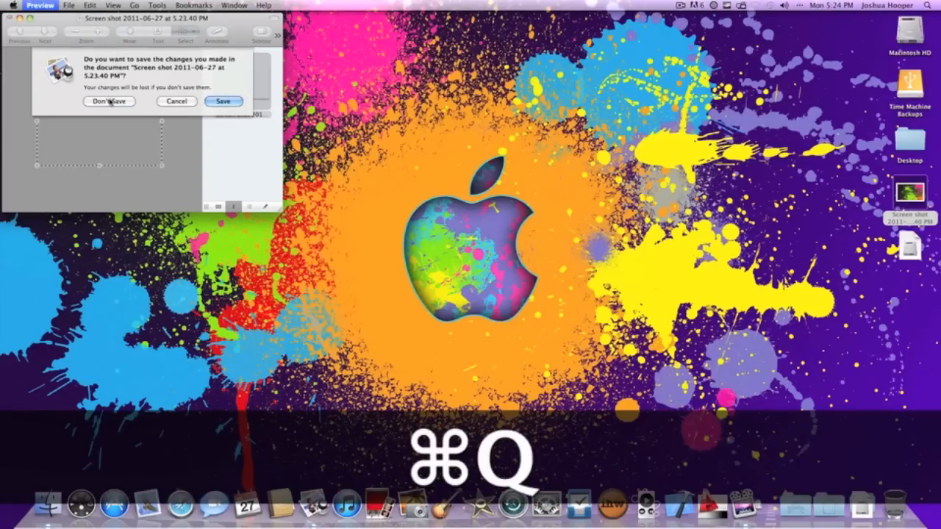
click(108, 101)
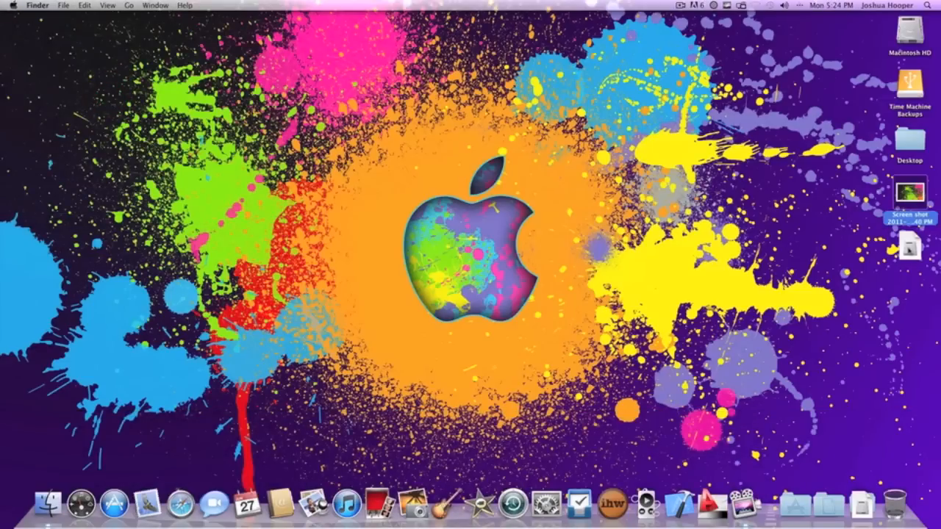
Paste the blank patch over the nameless image's icon in Get Info, making it invisible
right_click(907, 244)
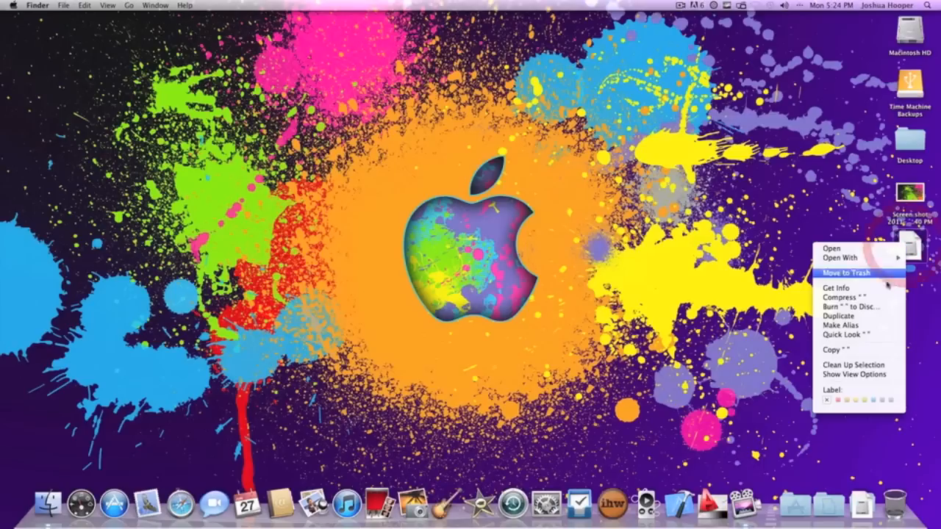
click(833, 287)
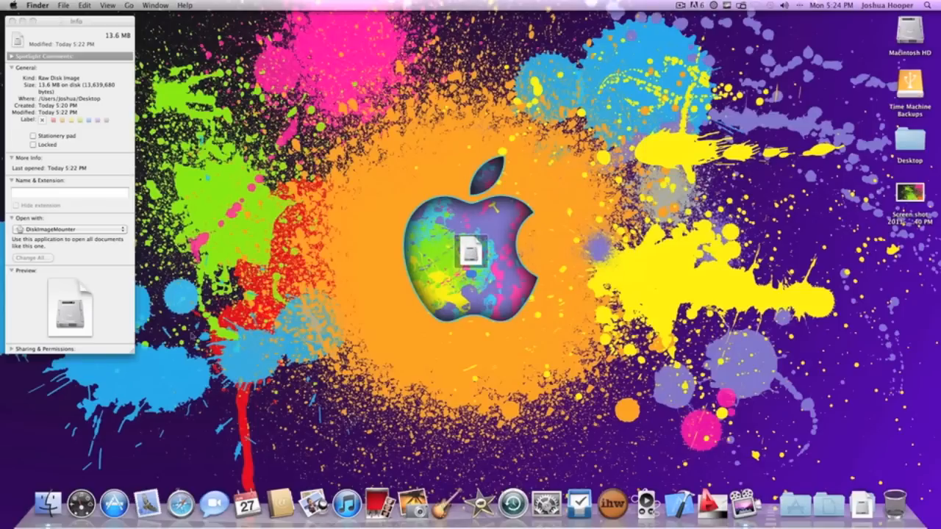
mouse_move(423, 357)
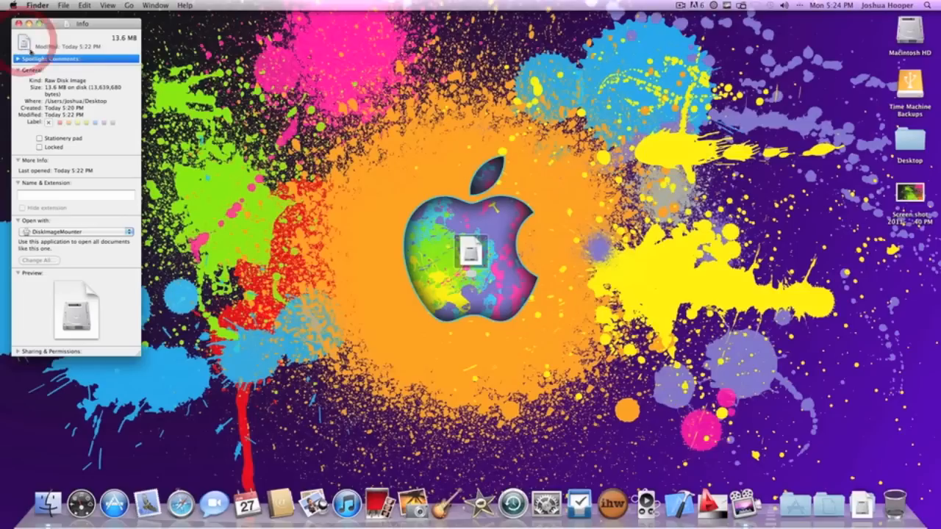
click(82, 6)
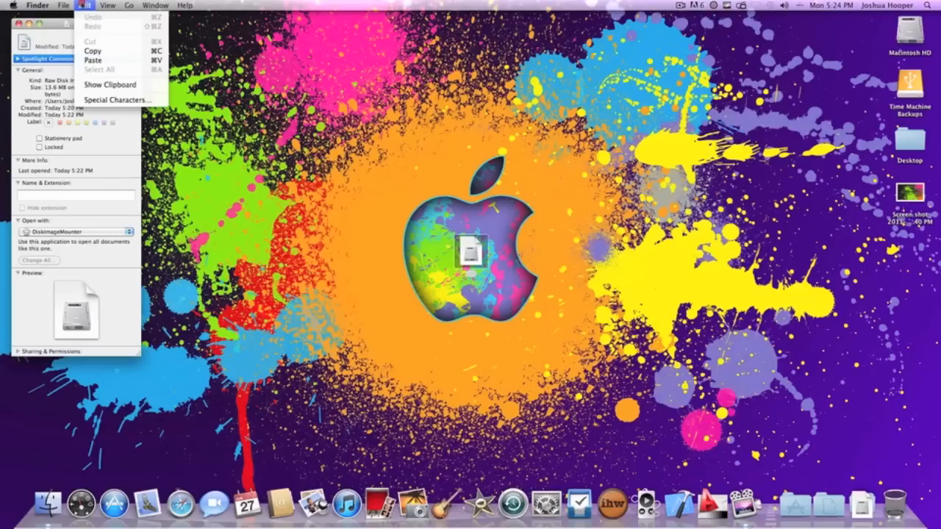
mouse_move(91, 50)
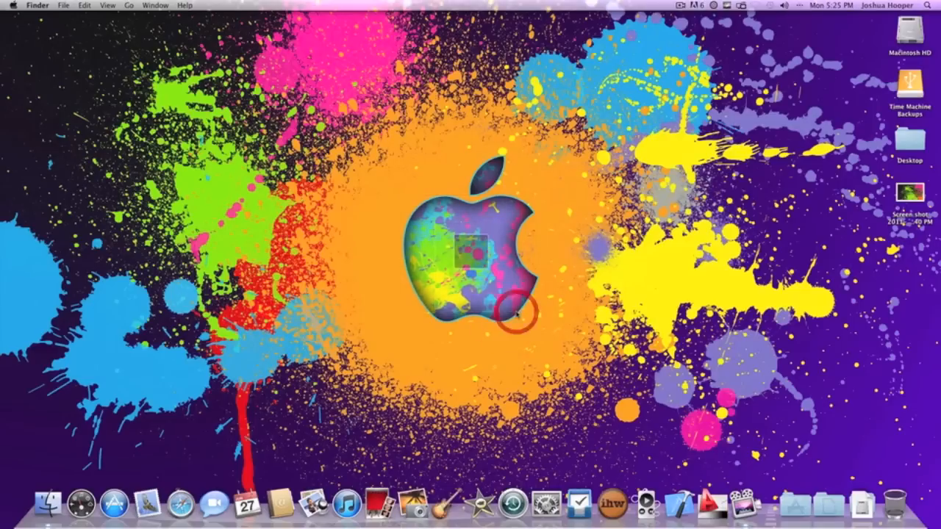
Unlock the invisible disk image with its password via Cmd+O
key(cmd+o)
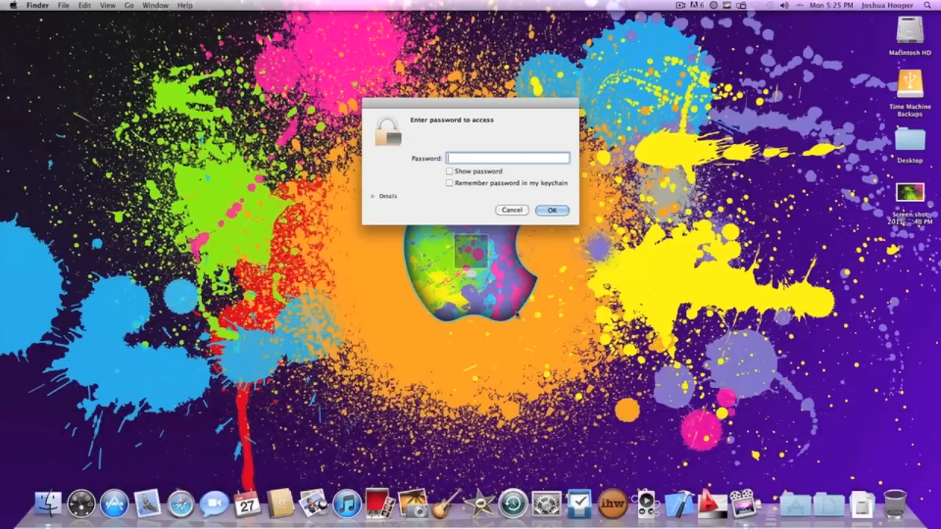
click(449, 171)
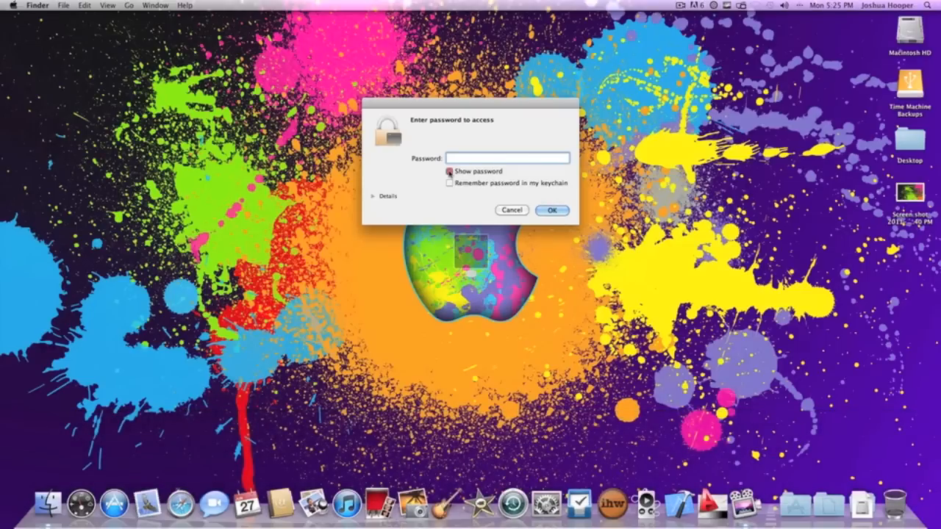
click(449, 171)
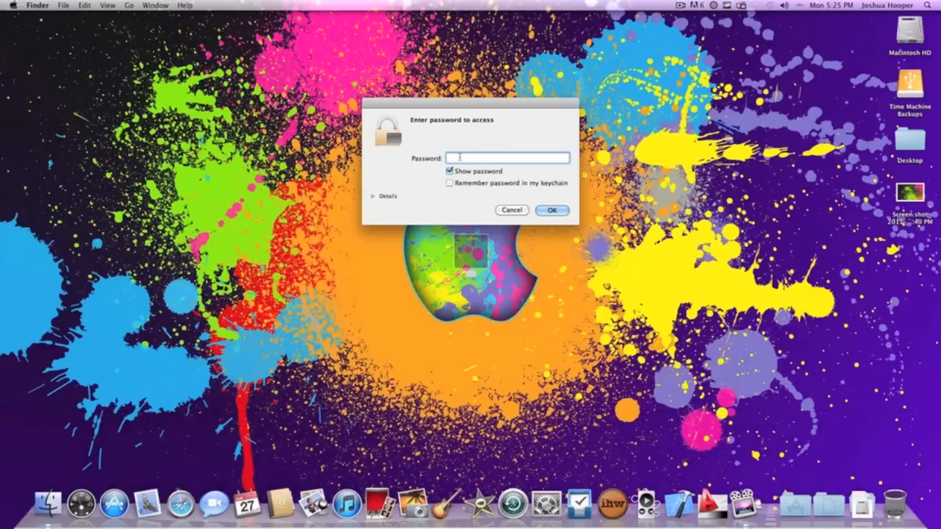
click(552, 210)
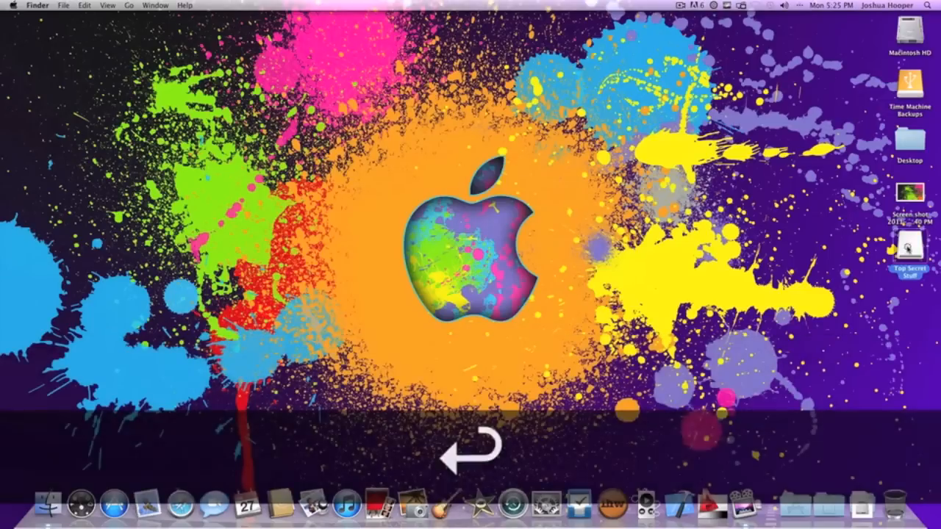
View the mounted Top Secret Stuff volume's four screenshots, then dismiss its window
double_click(908, 250)
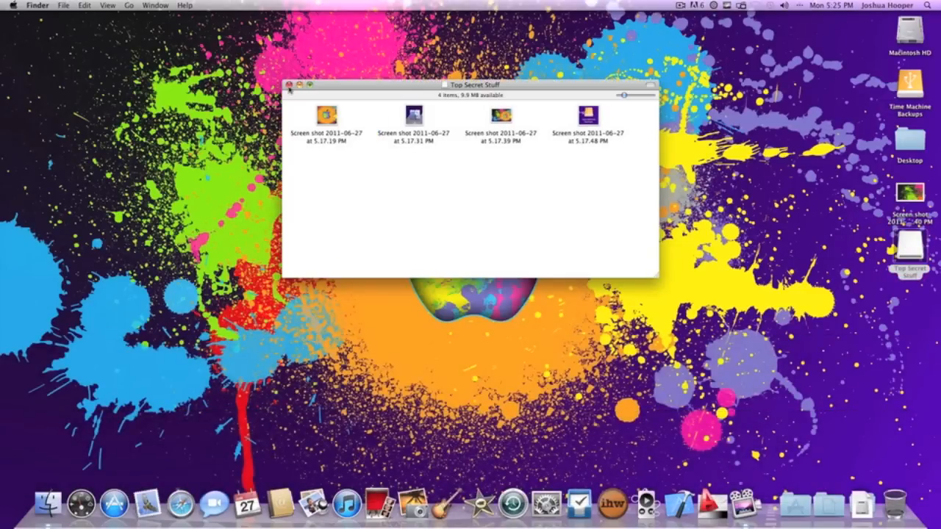
click(290, 84)
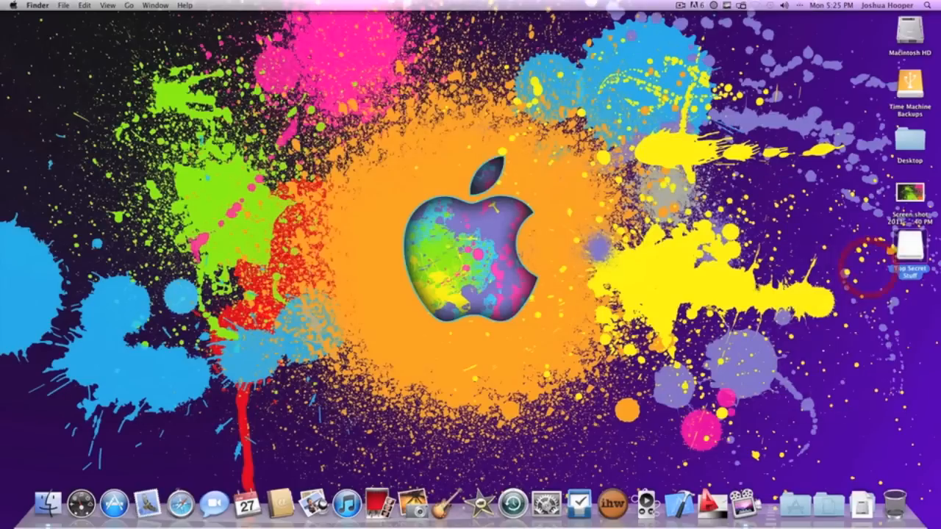